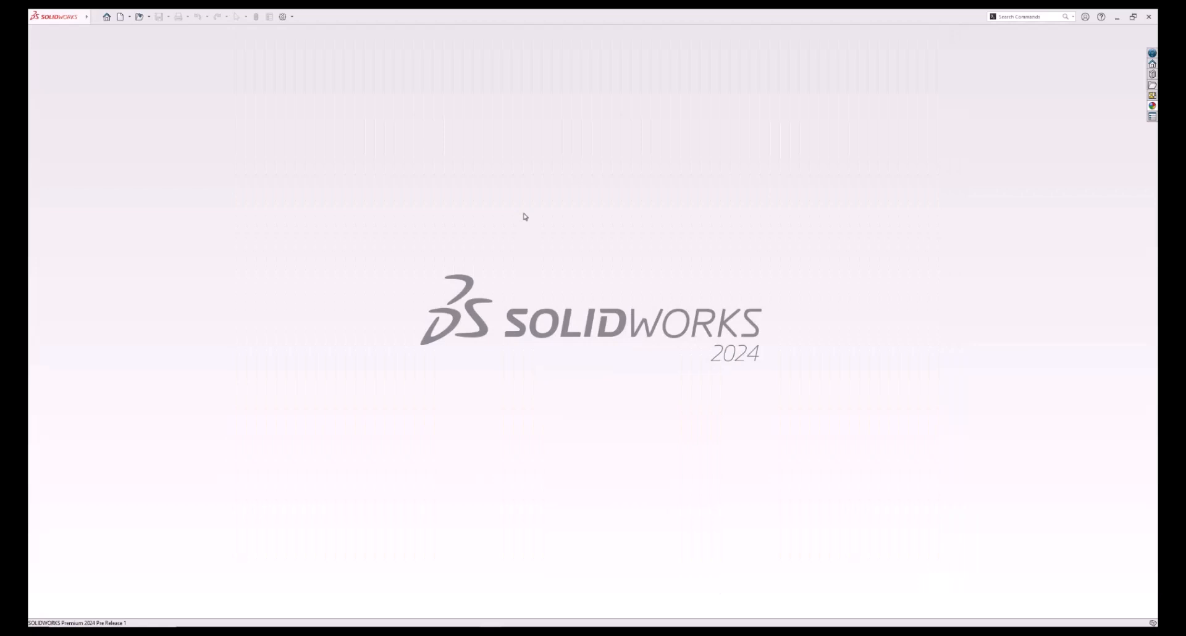
Start a new SOLIDWORKS part document.
{"action": "left_click", "coordinate": [119, 16]}
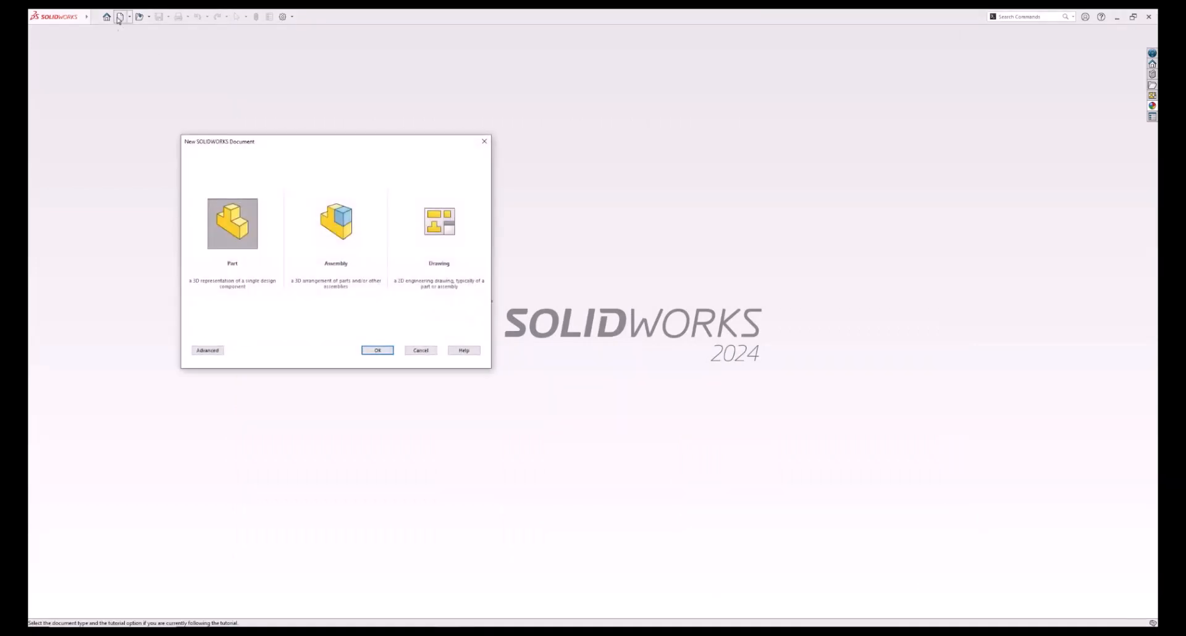
{"action": "left_click", "coordinate": [232, 223]}
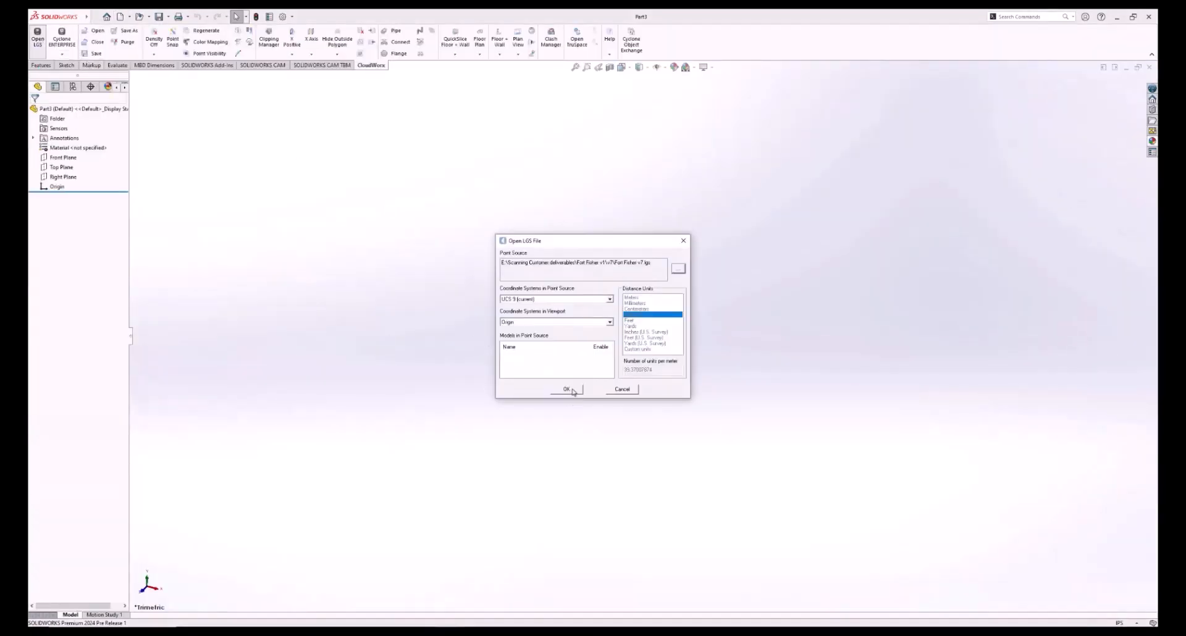
Confirm the LGS import and load the building-site point cloud into the part.
{"action": "left_click", "coordinate": [566, 389]}
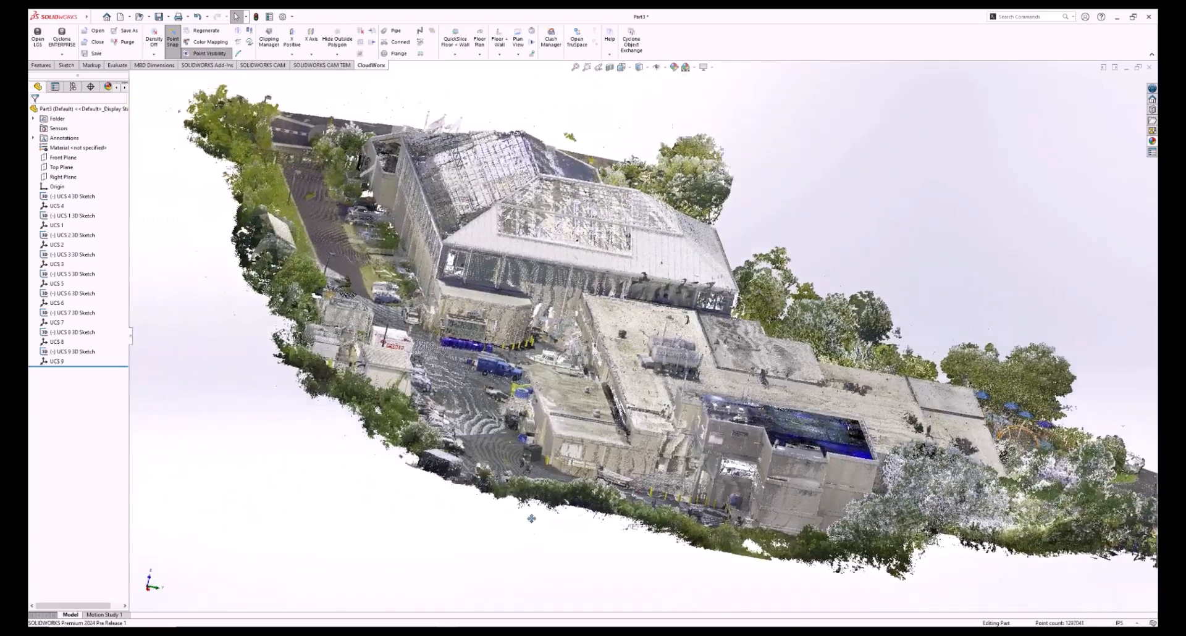
{"action": "left_click", "coordinate": [154, 41]}
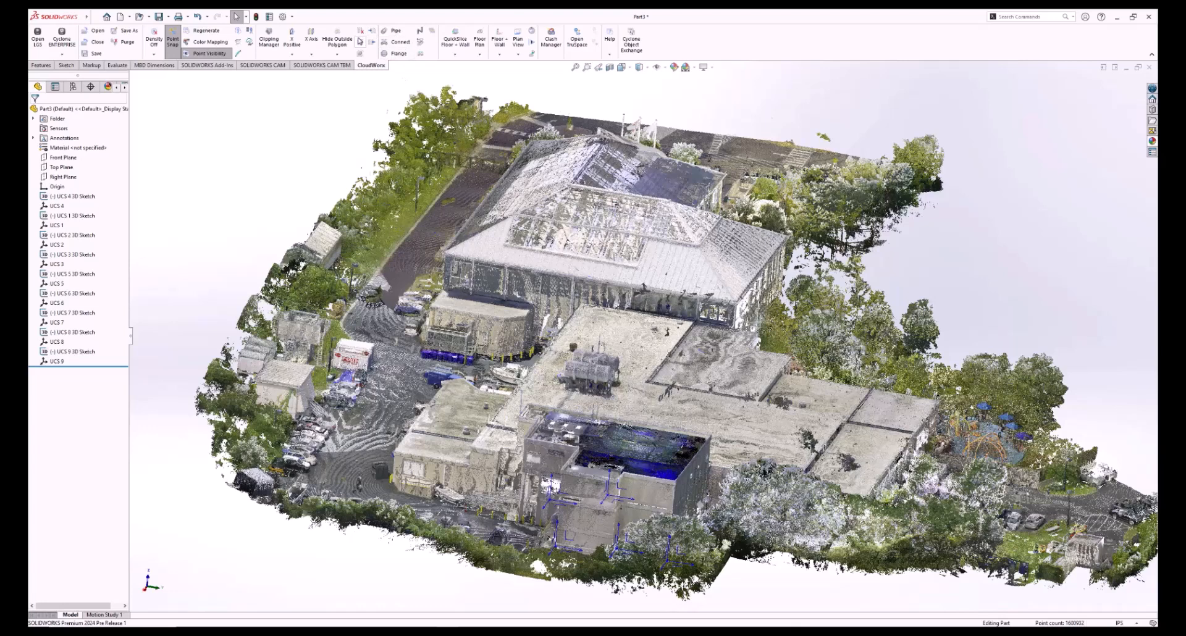
{"action": "mouse_move", "coordinate": [363, 43]}
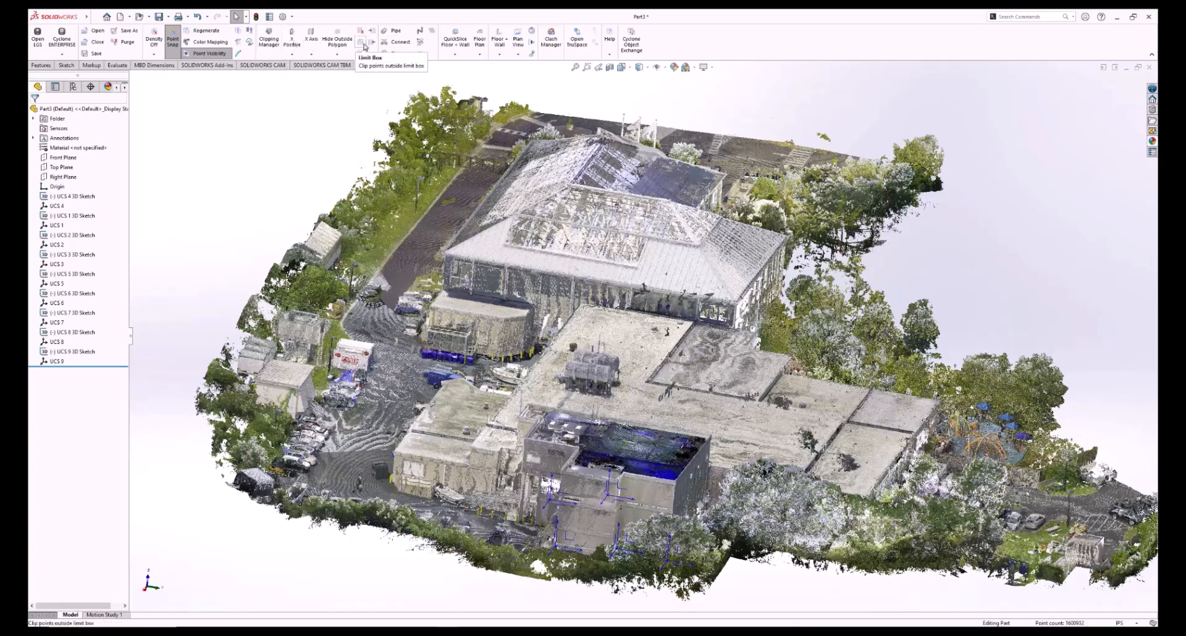
Enable the Pool Top clipping in Clipping Manager to reveal the aquarium interior.
{"action": "left_click", "coordinate": [364, 43]}
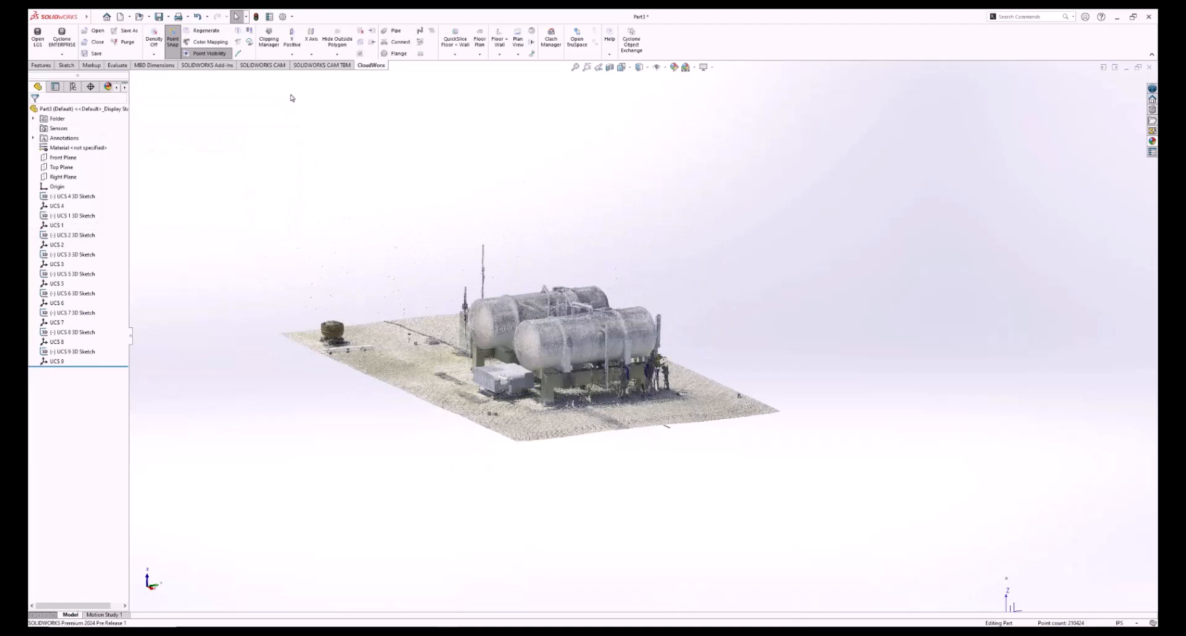
{"action": "left_click", "coordinate": [267, 41]}
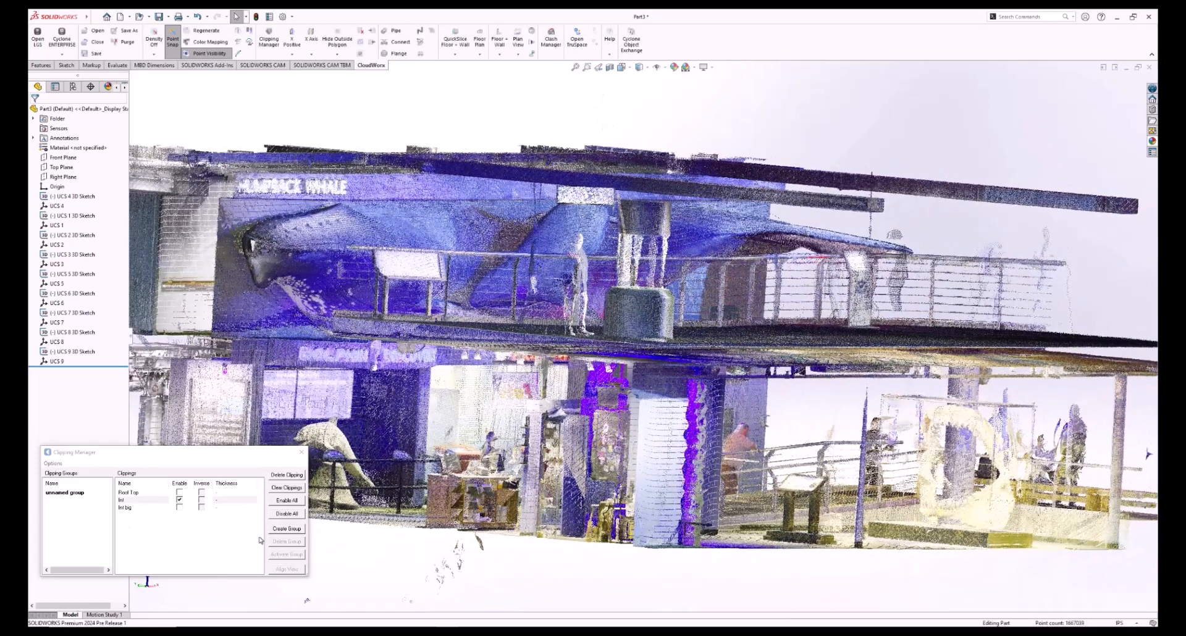
Start projecting points onto the transmitter box corners in the tank-site cloud.
{"action": "left_click", "coordinate": [144, 501]}
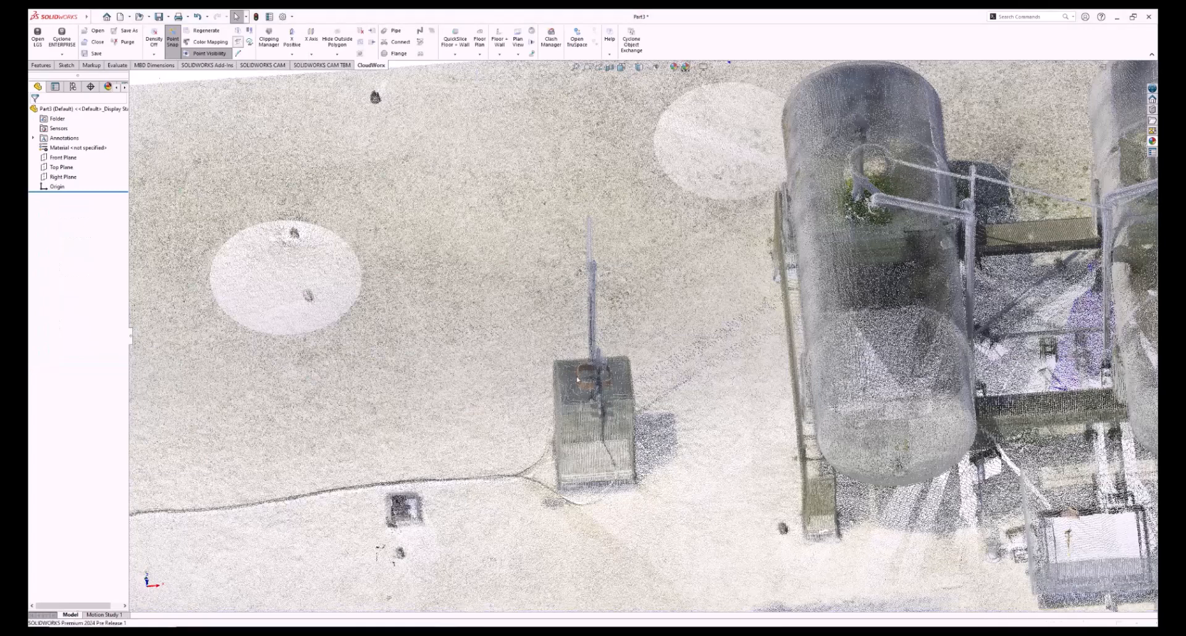
{"action": "left_click", "coordinate": [172, 40]}
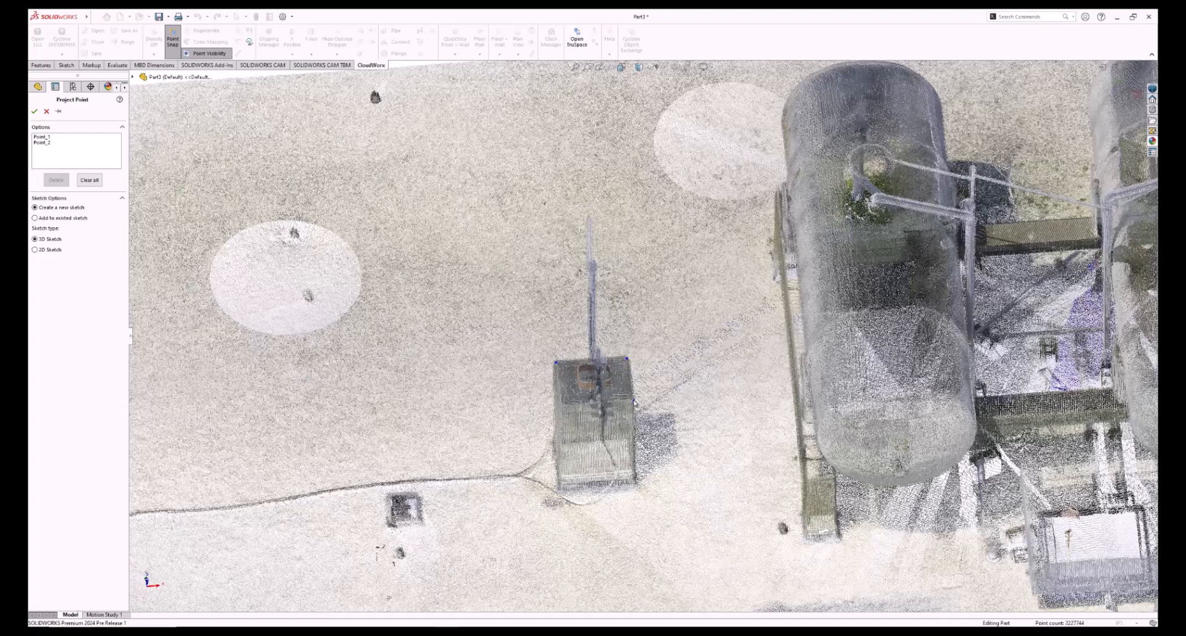
Finish the six-point Projected Points 3D sketch and begin a new reference plane.
{"action": "left_click", "coordinate": [563, 408]}
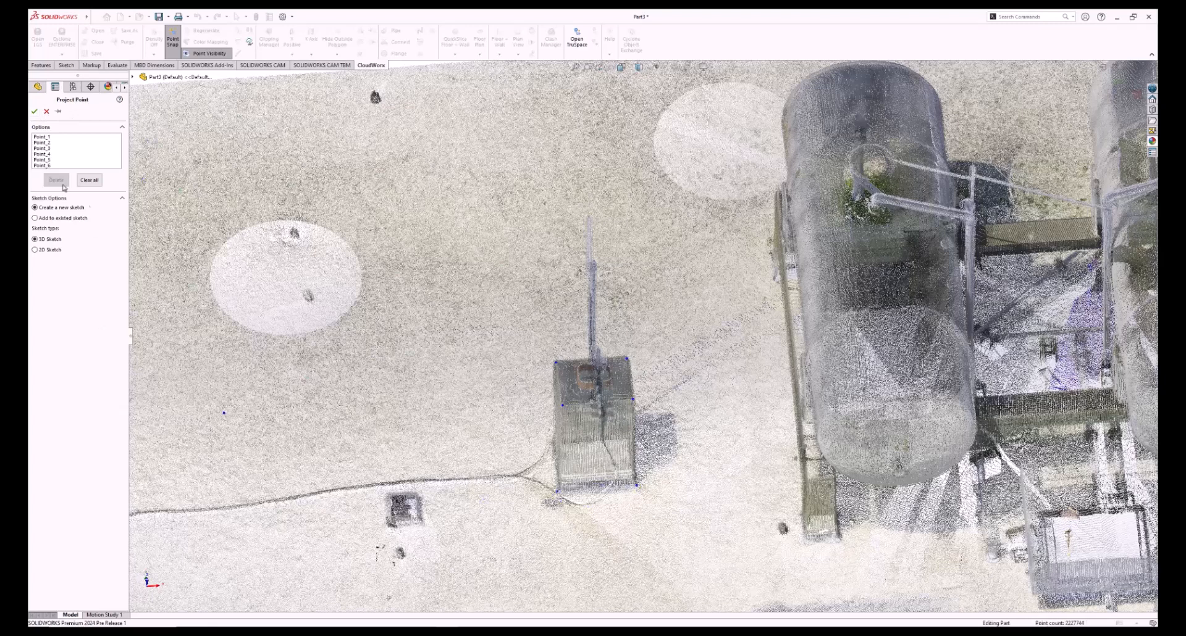
{"action": "left_click", "coordinate": [34, 110]}
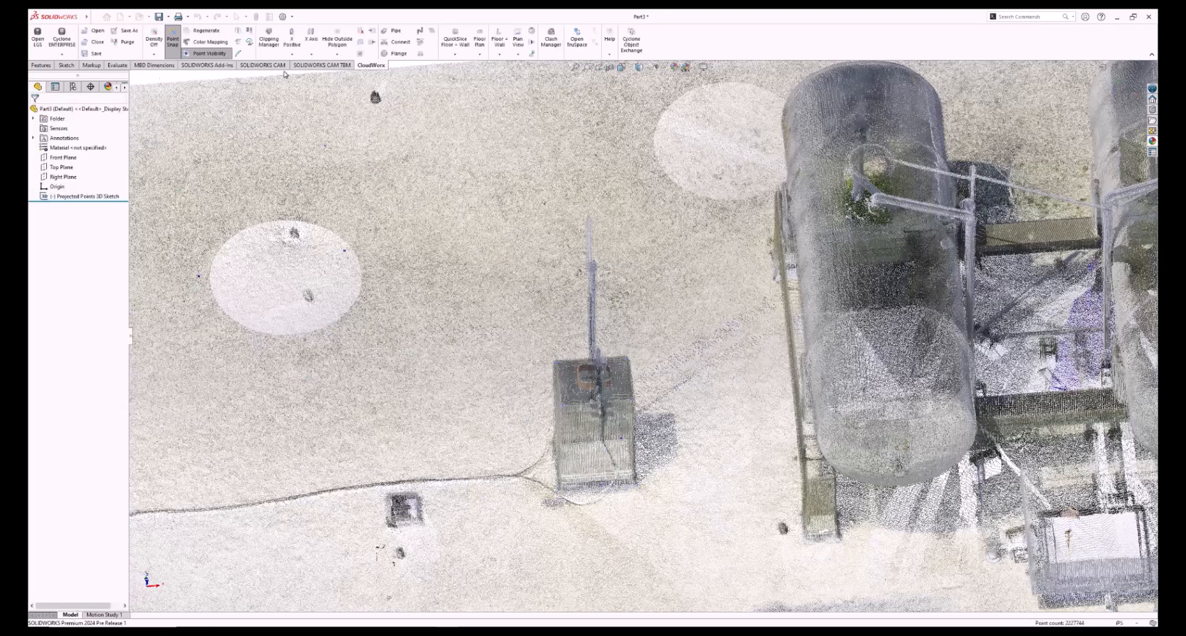
{"action": "left_click", "coordinate": [41, 65]}
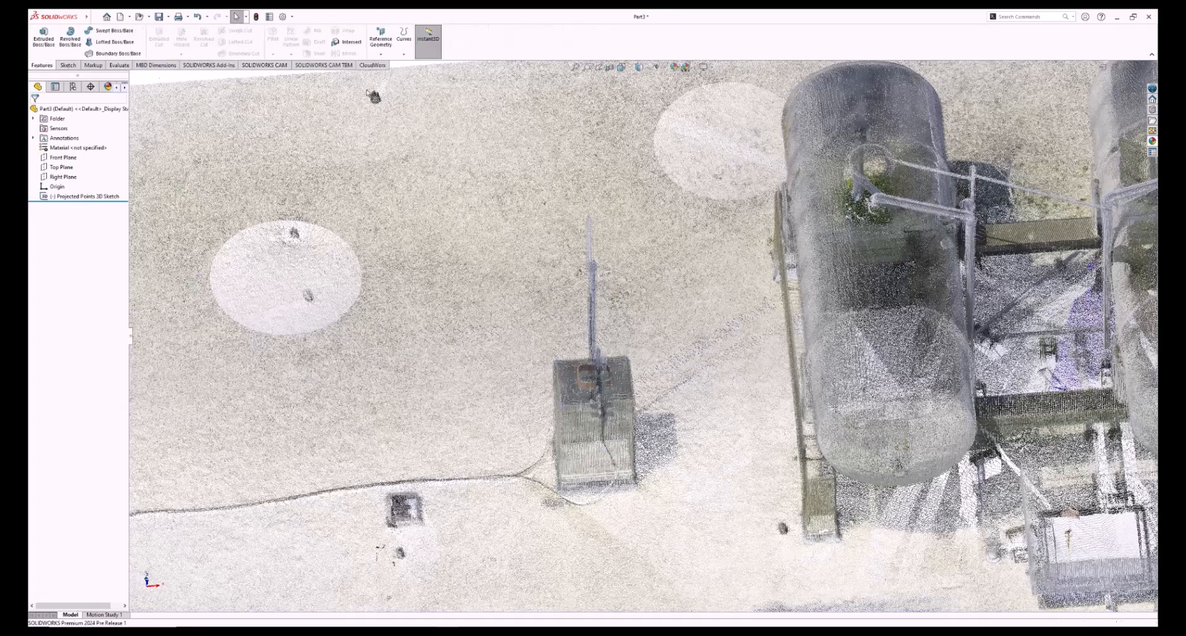
{"action": "left_click", "coordinate": [380, 39]}
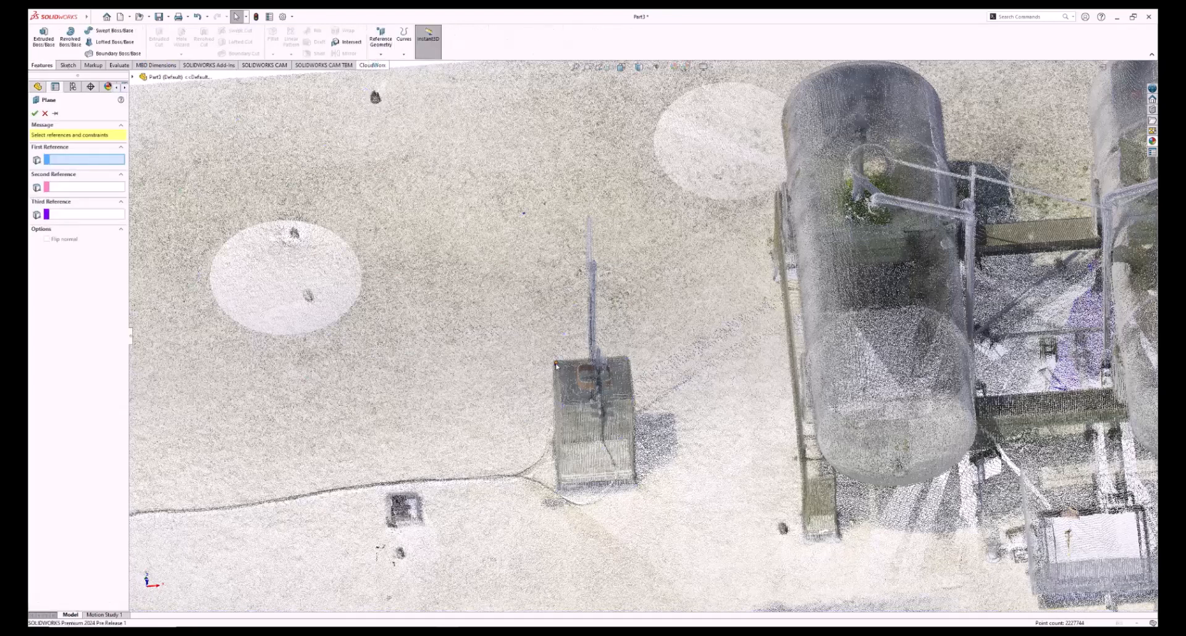
Create Plane2 through Point1, Point3 and Point6 on the transmitter box top.
{"action": "left_click", "coordinate": [596, 377]}
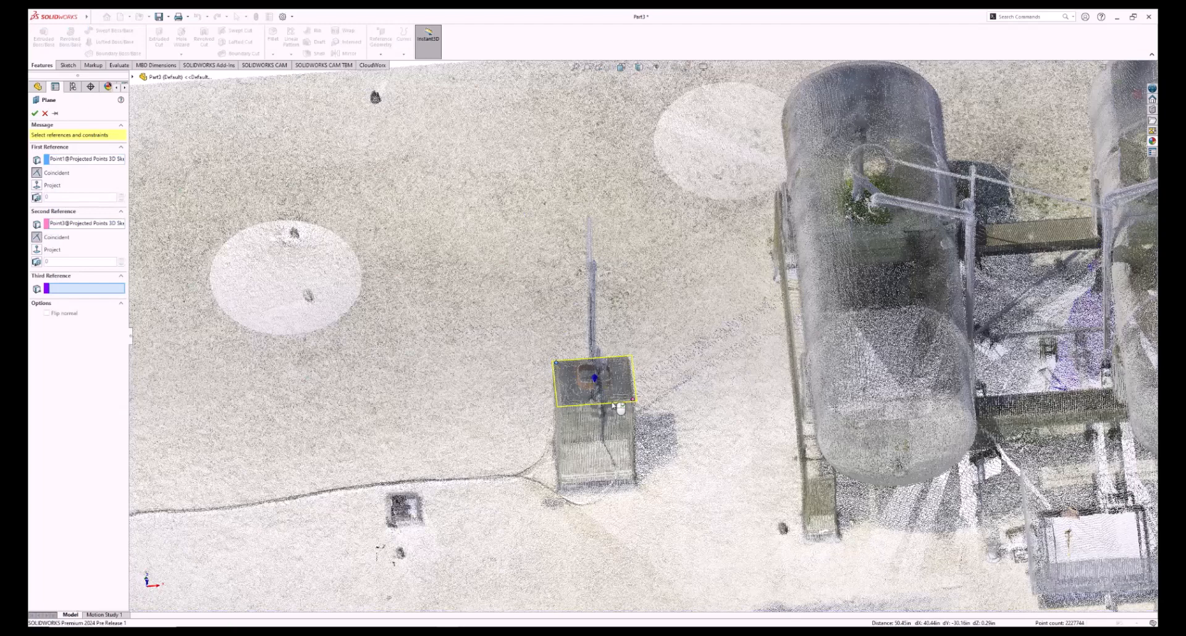
{"action": "left_click", "coordinate": [597, 363]}
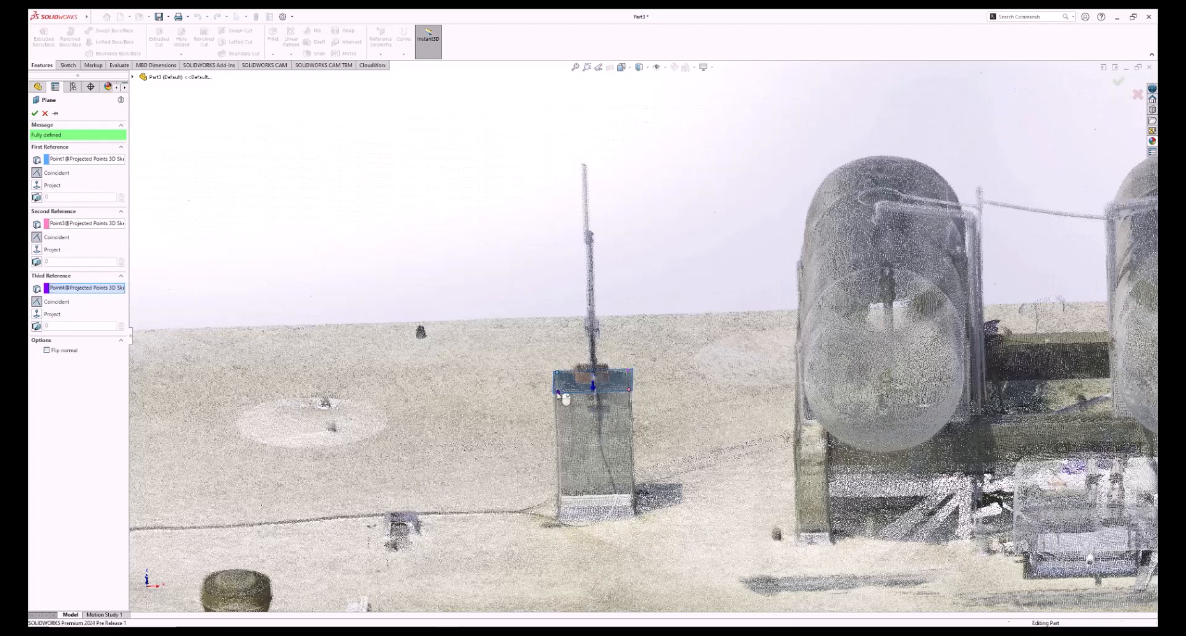
{"action": "left_click", "coordinate": [34, 113]}
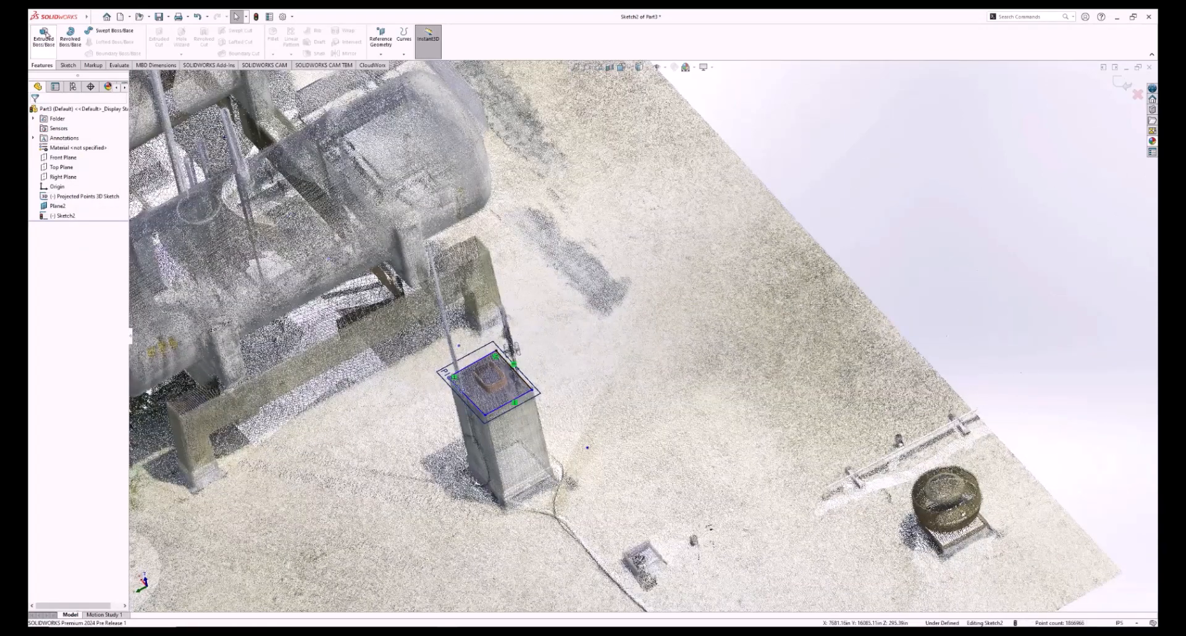
Extrude a Plane2 rectangle down into the box body and add a rounded top boss.
{"action": "left_click", "coordinate": [490, 393]}
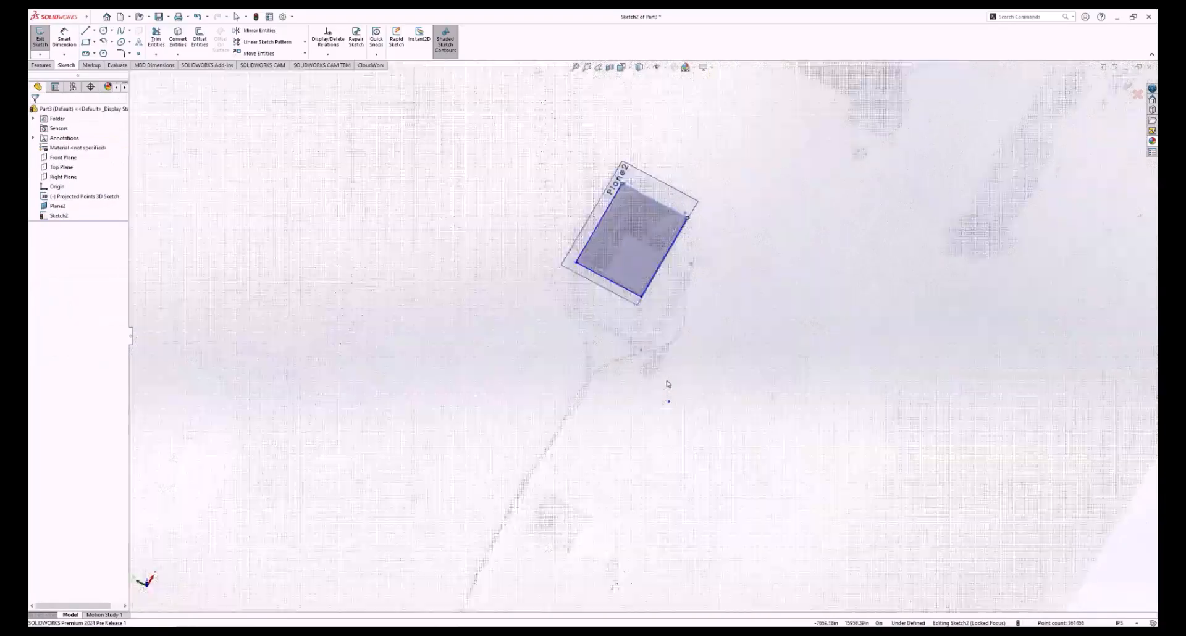
{"action": "left_click", "coordinate": [43, 39]}
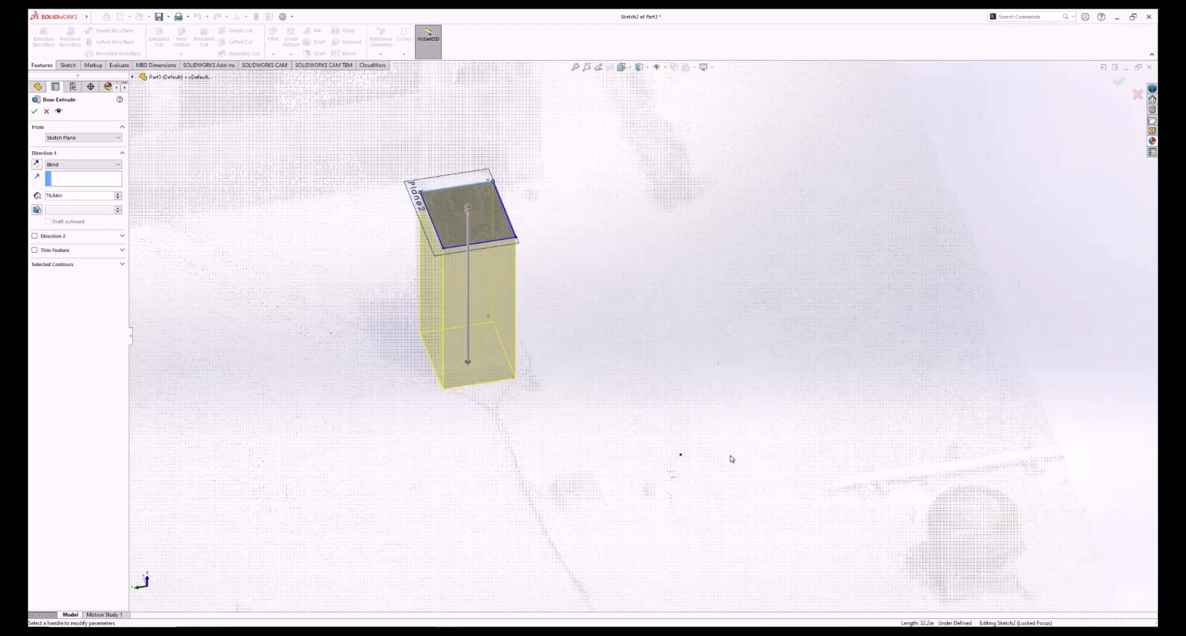
{"action": "left_click", "coordinate": [34, 111]}
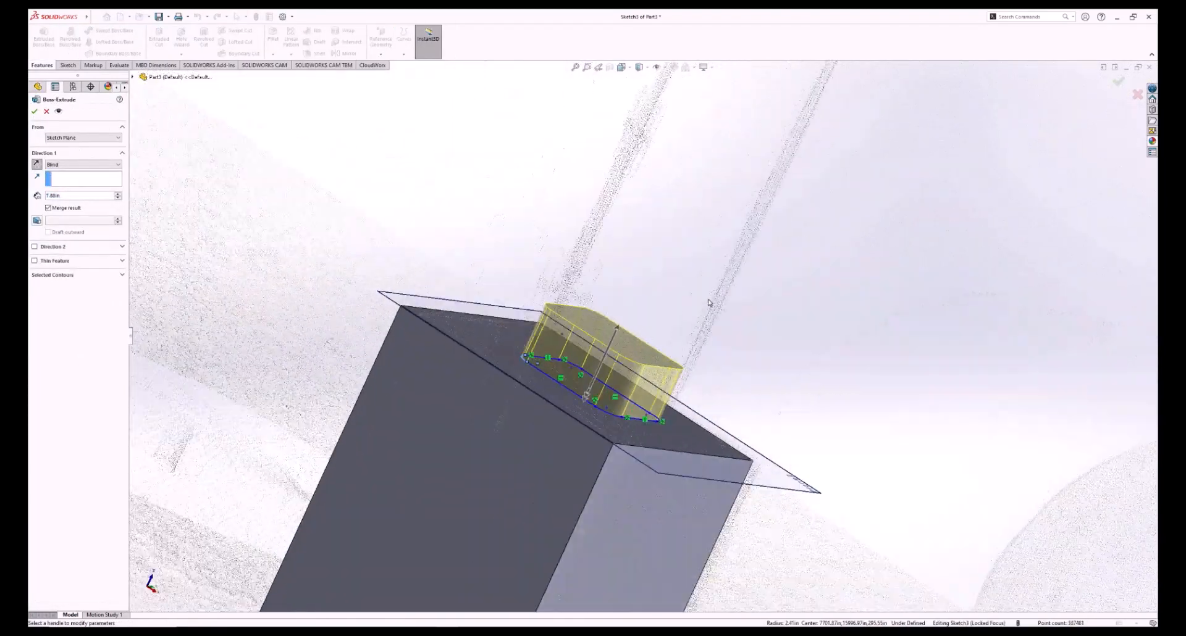
{"action": "left_click", "coordinate": [34, 111]}
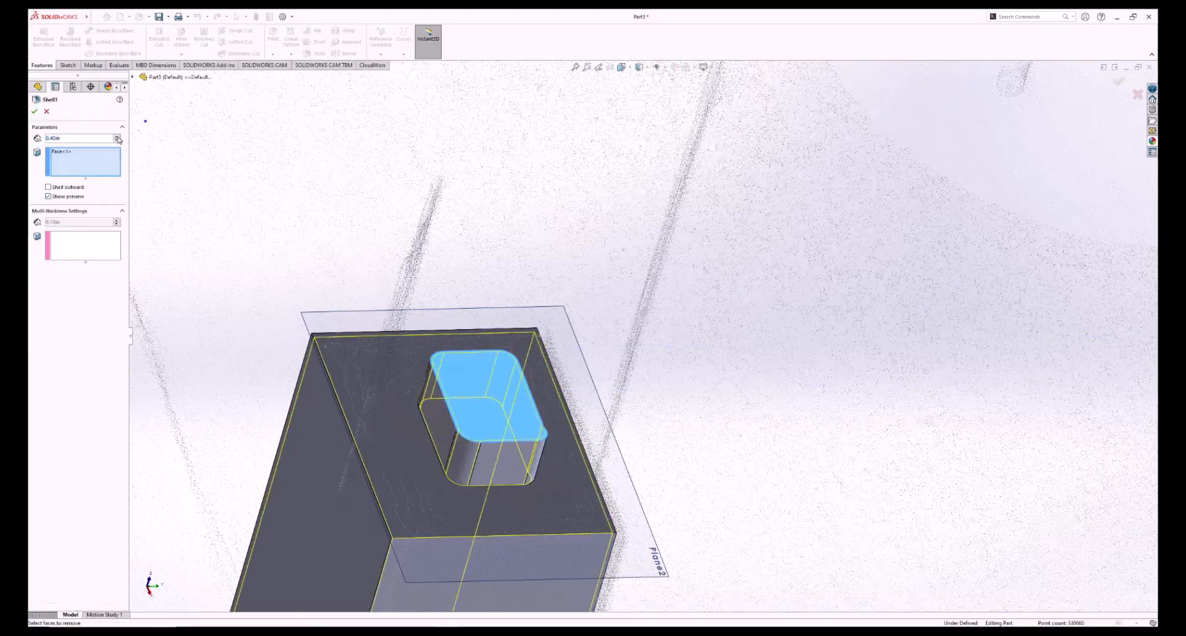
Confirm Shell1 to hollow out the transmitter box model.
{"action": "left_click", "coordinate": [35, 111]}
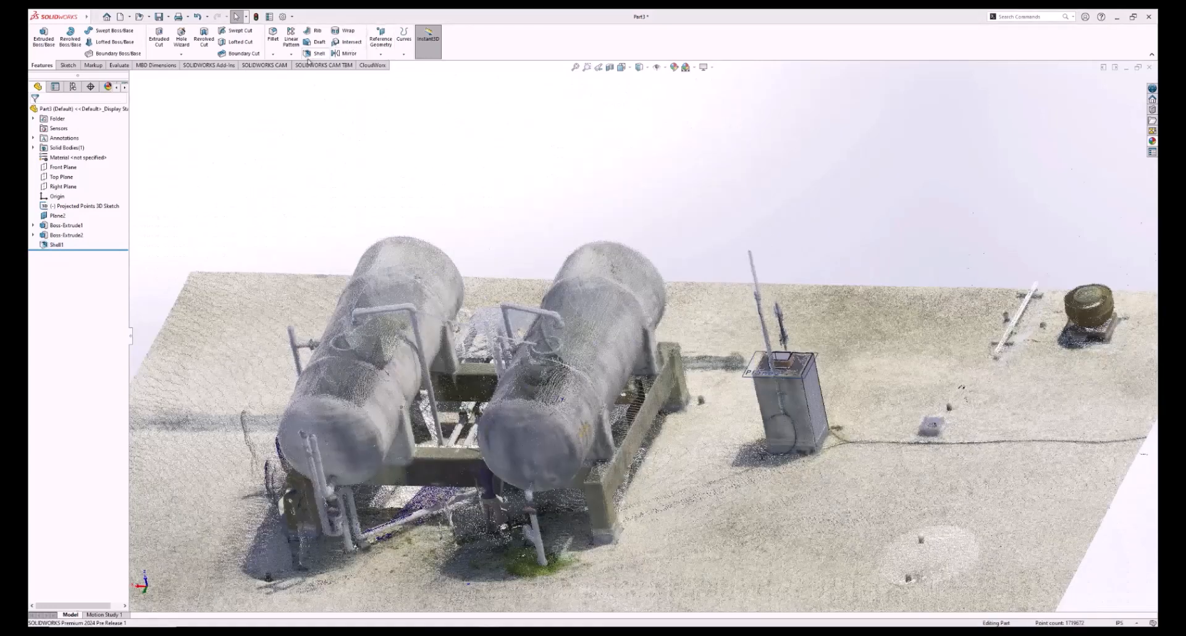
Launch Pipe Modeler from the CloudWorks Fit pipe to cloud tool.
{"action": "left_click", "coordinate": [371, 65]}
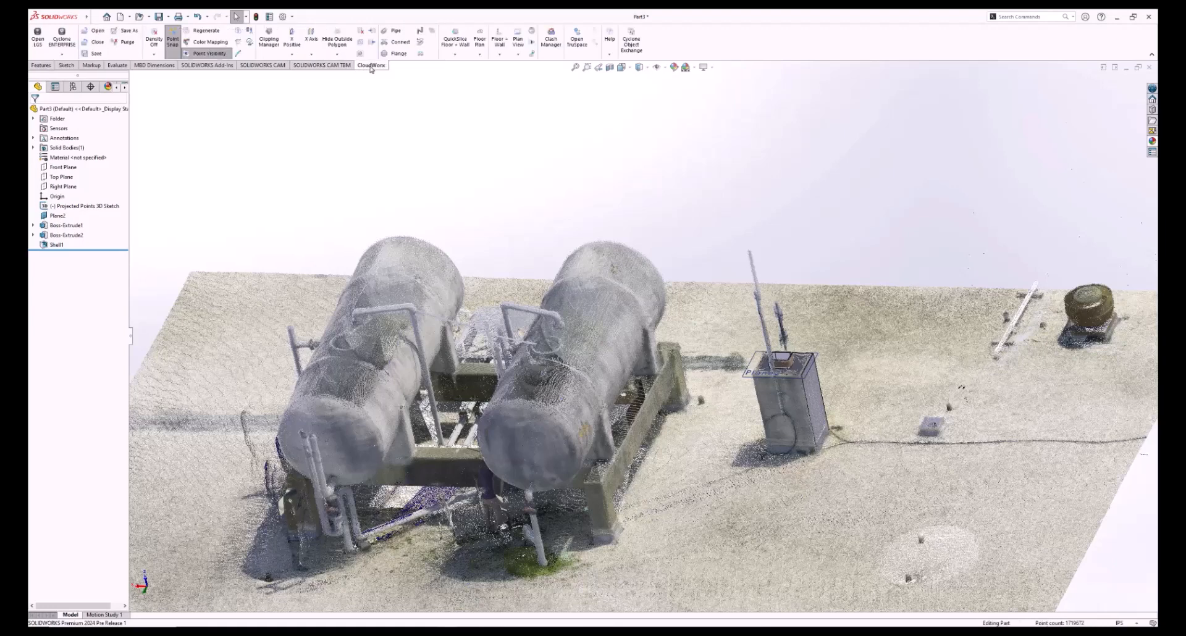
{"action": "mouse_move", "coordinate": [394, 31]}
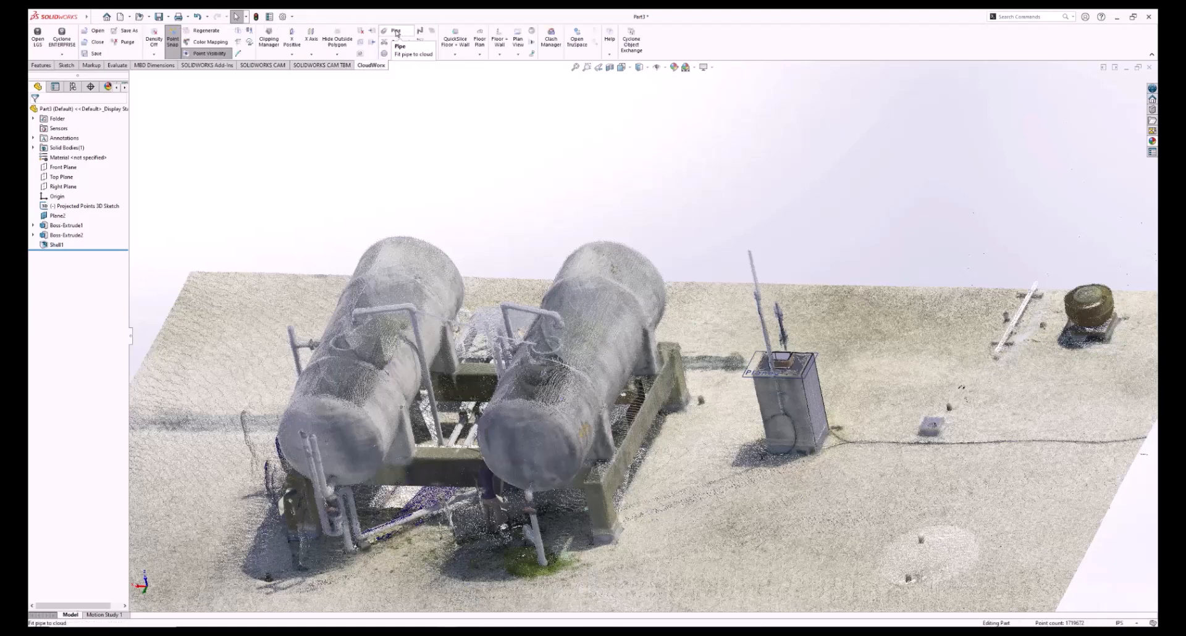
{"action": "left_click", "coordinate": [408, 31]}
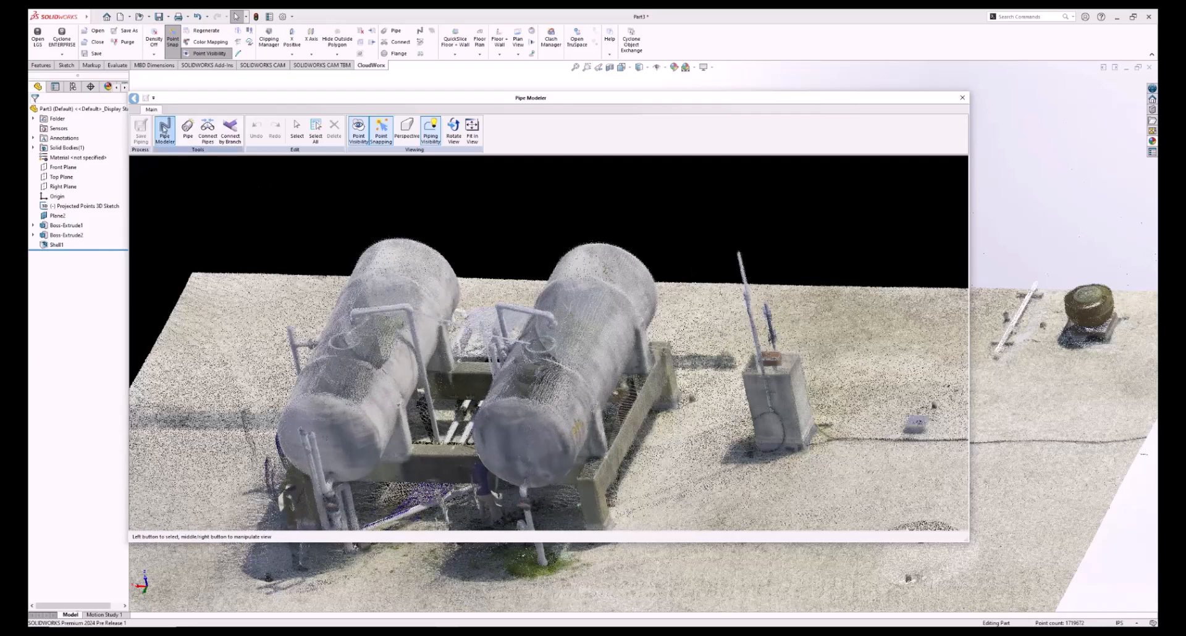
Fit green pipes to the scanned pipe runs on the left and right tanks.
{"action": "left_click", "coordinate": [164, 129]}
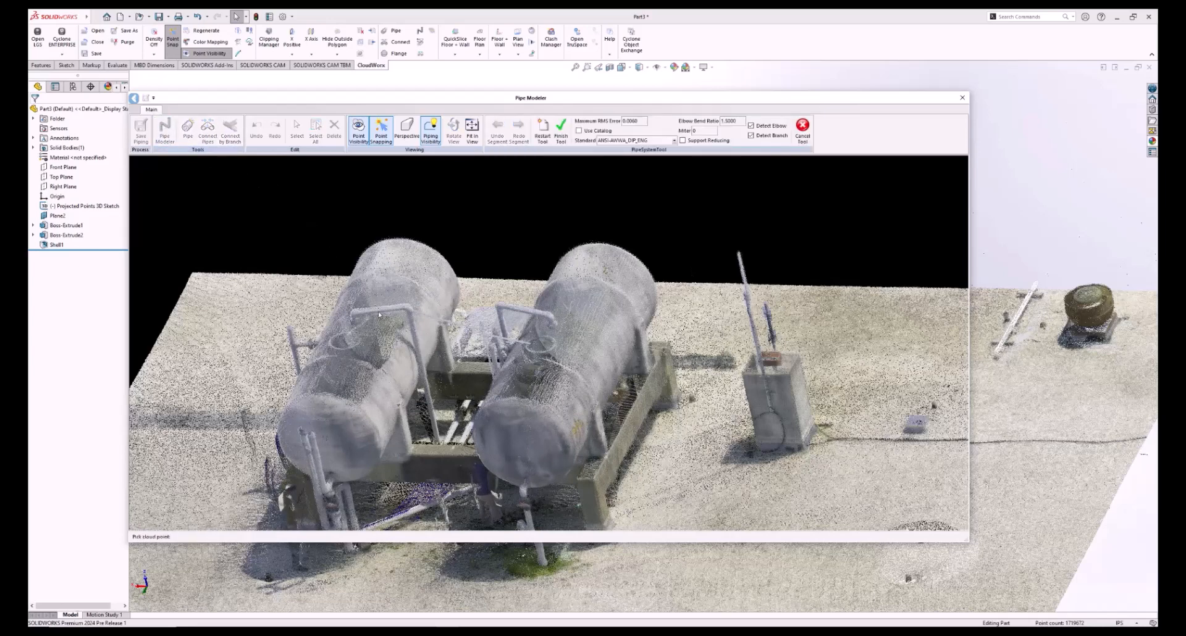
{"action": "left_click", "coordinate": [382, 312]}
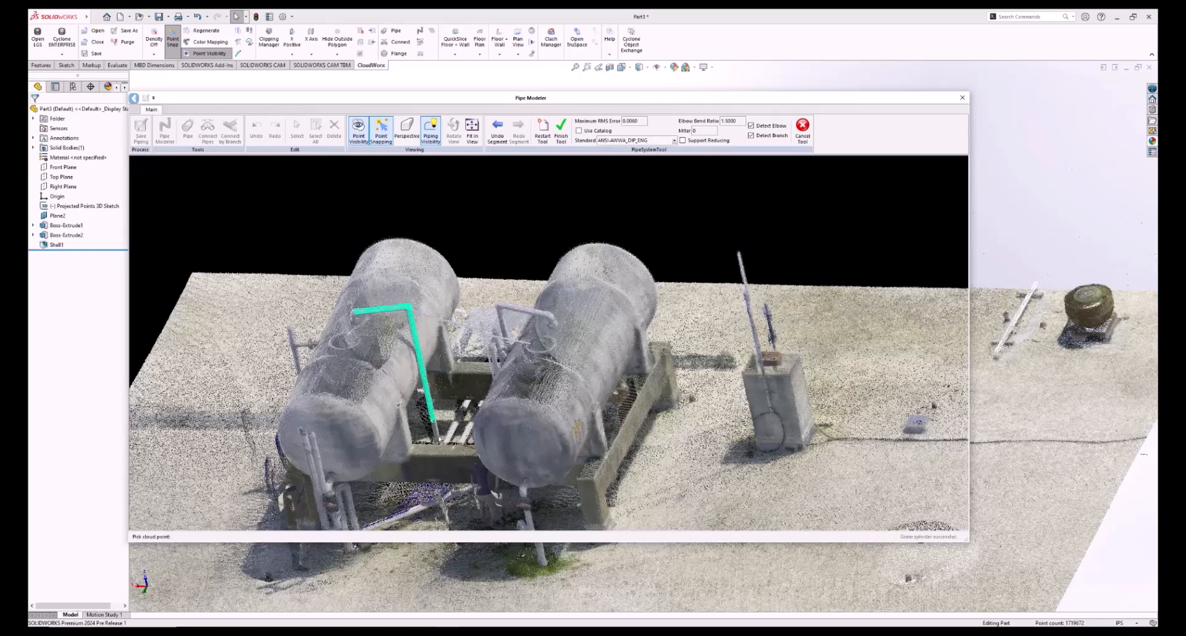
{"action": "left_click", "coordinate": [438, 449]}
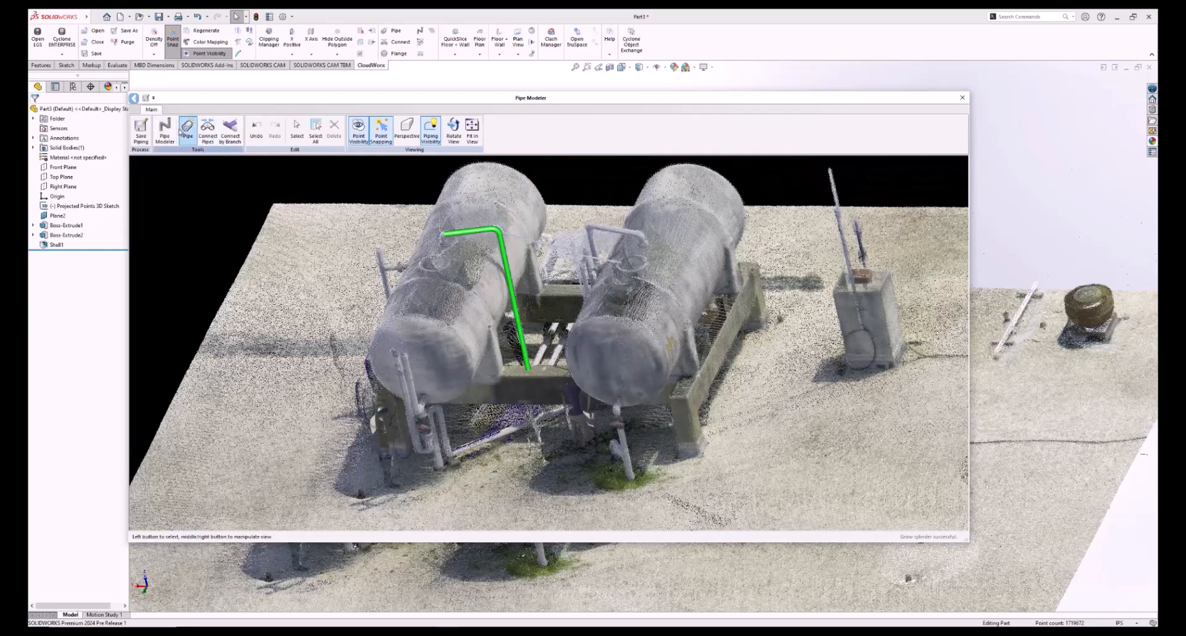
{"action": "left_click", "coordinate": [186, 130]}
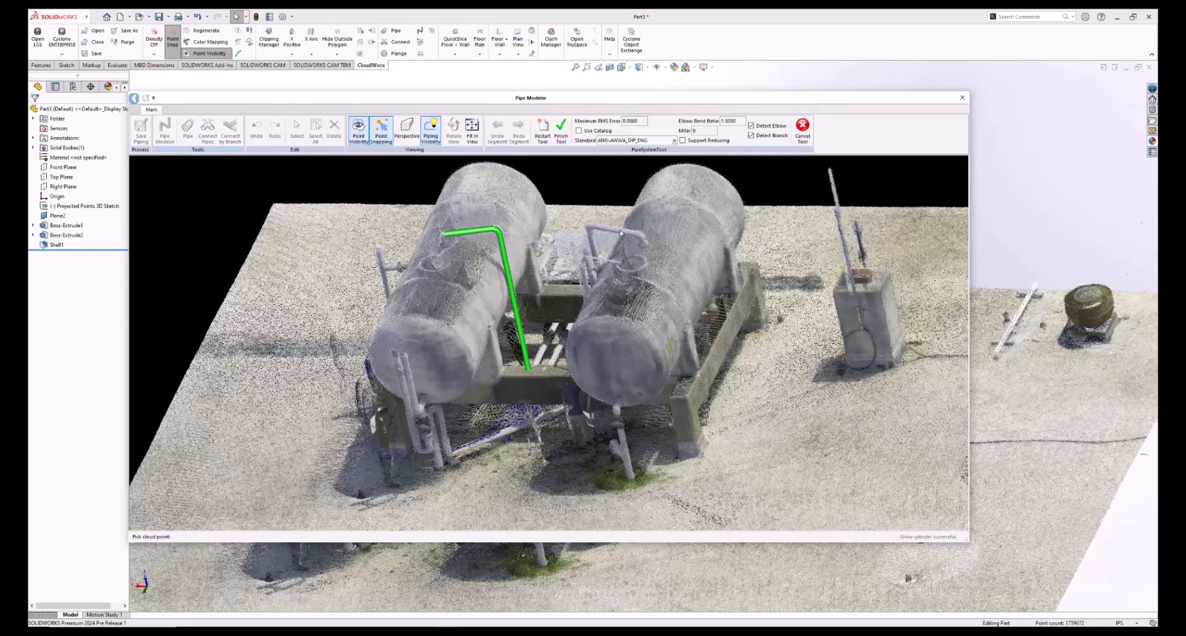
{"action": "left_click", "coordinate": [613, 229]}
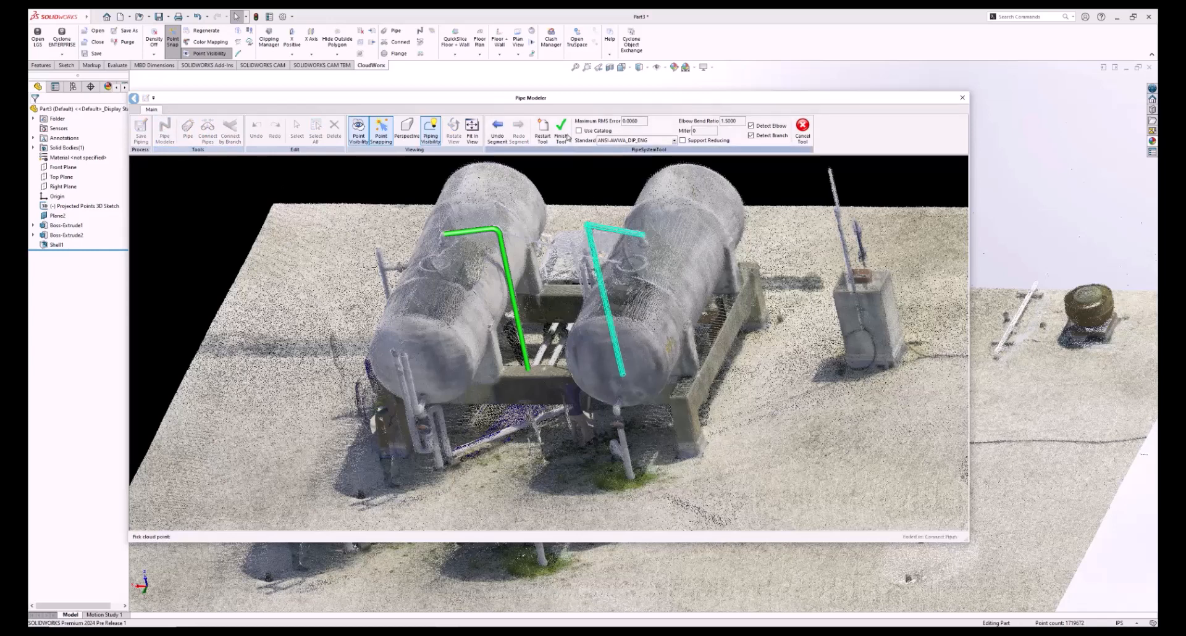
{"action": "left_click", "coordinate": [561, 129]}
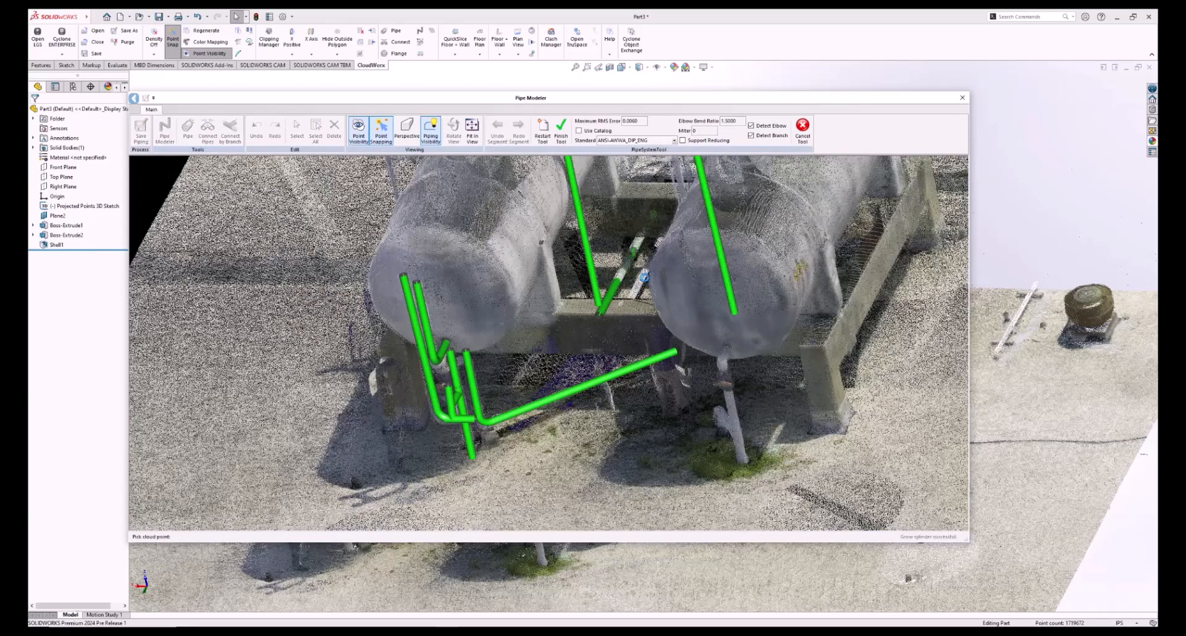
Fit a final green pipe below the right tank and finish the fitting tool.
{"action": "left_click", "coordinate": [666, 238]}
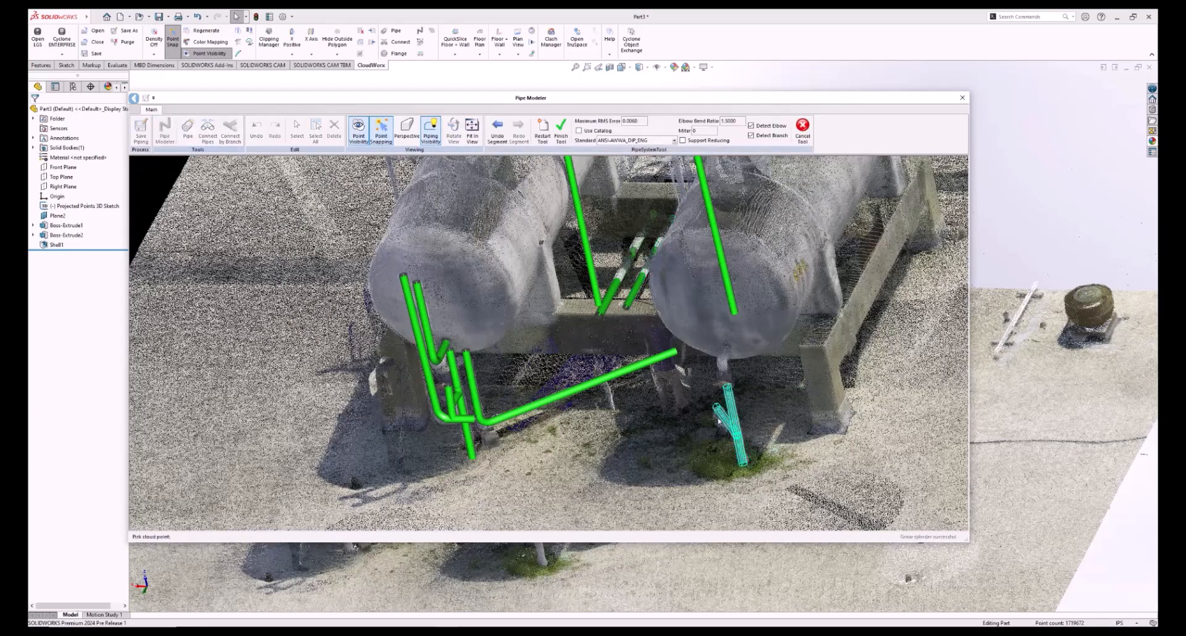
{"action": "left_click", "coordinate": [560, 129]}
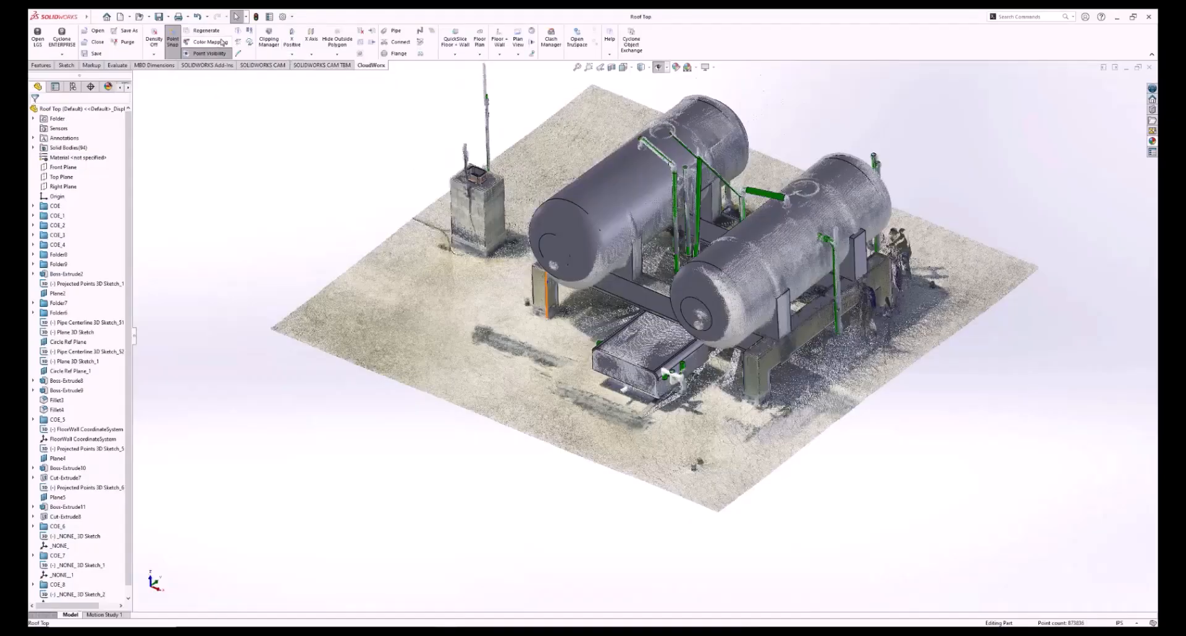
Create a new empty part document, Part7, for the building scan.
{"action": "left_click", "coordinate": [209, 53]}
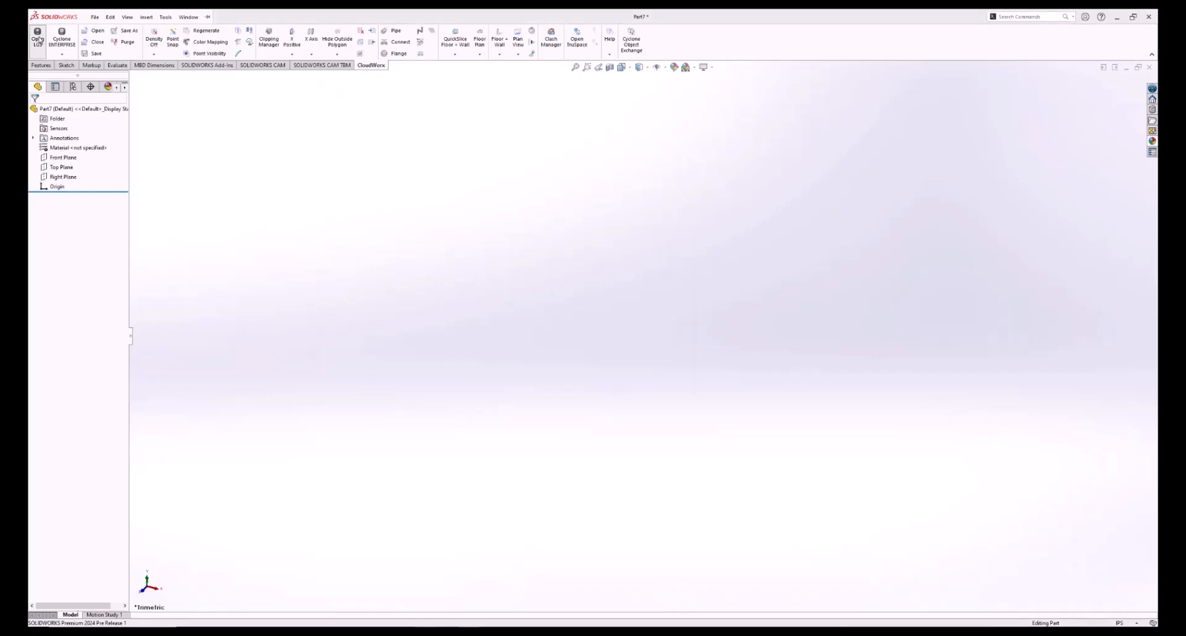
Load the building LGS point cloud into Part7, keeping the default coordinate system settings.
{"action": "left_click", "coordinate": [38, 42]}
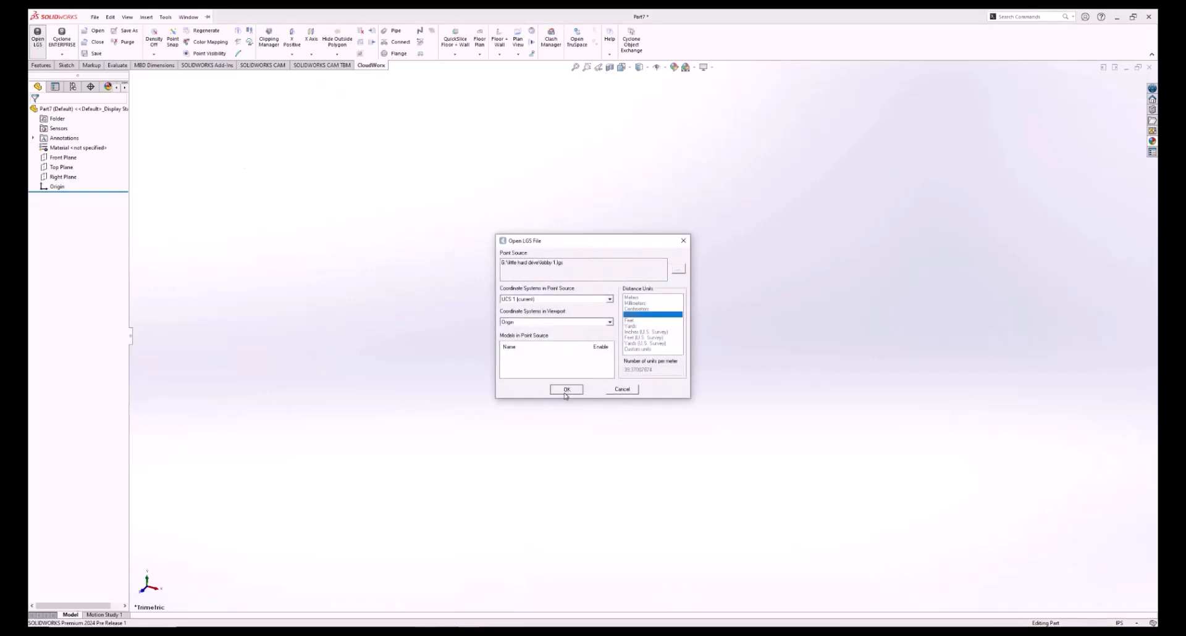
{"action": "left_click", "coordinate": [566, 389]}
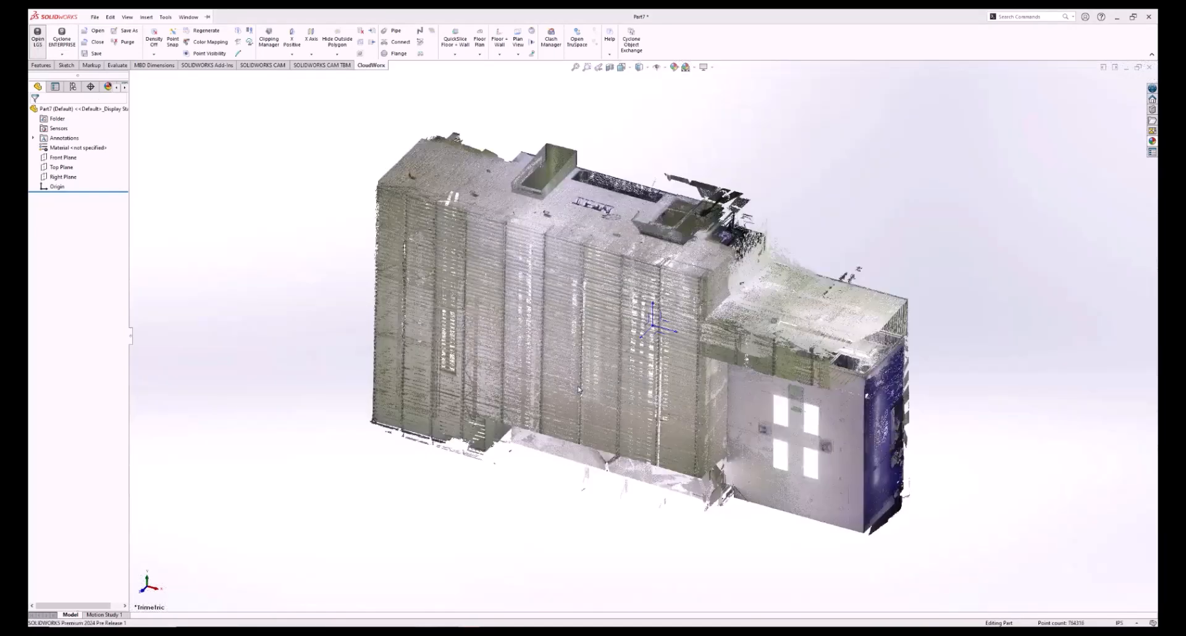
{"action": "left_click", "coordinate": [173, 41]}
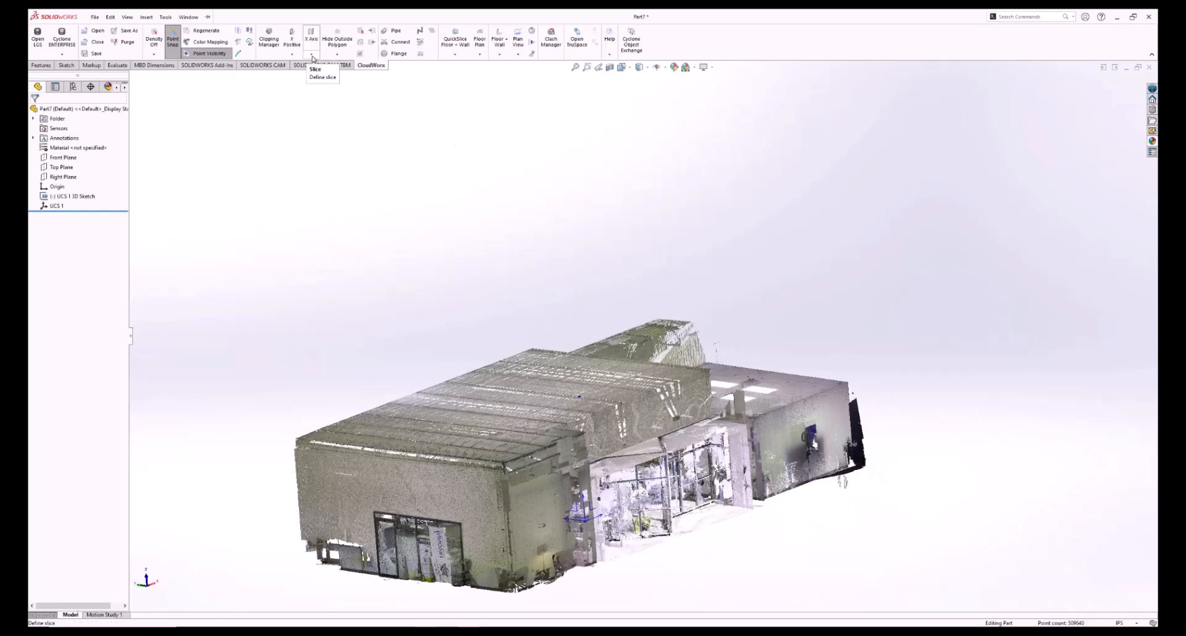
Slice the building cloud open to show the interior, then add a Floor + Wall UCS.
{"action": "left_click", "coordinate": [315, 69]}
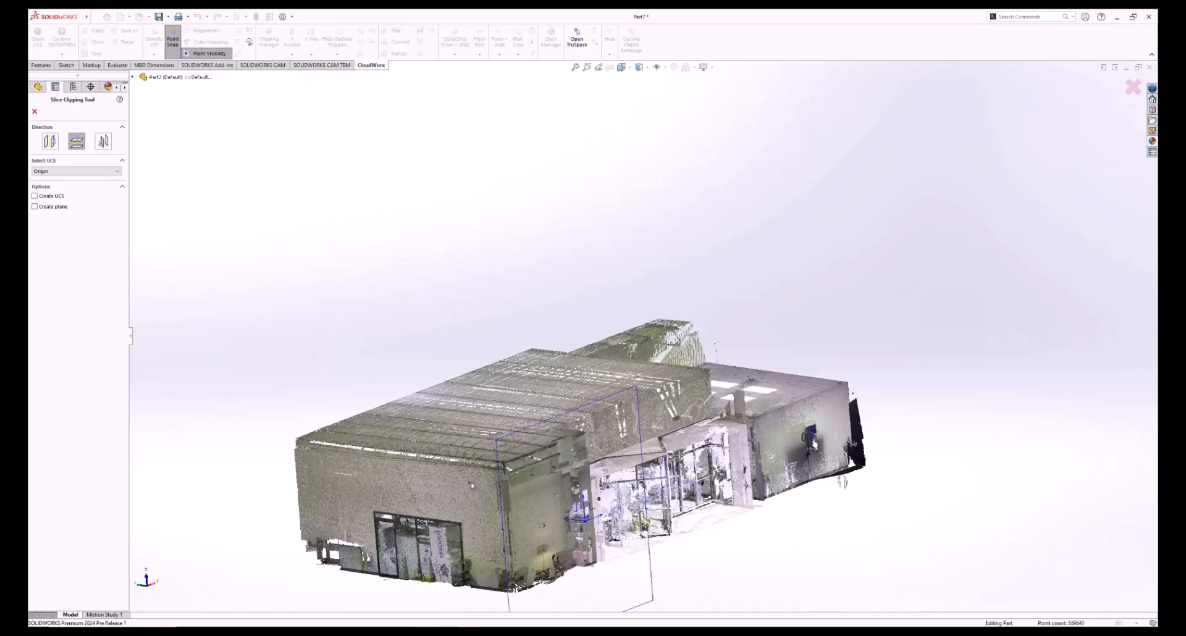
{"action": "left_click", "coordinate": [103, 141]}
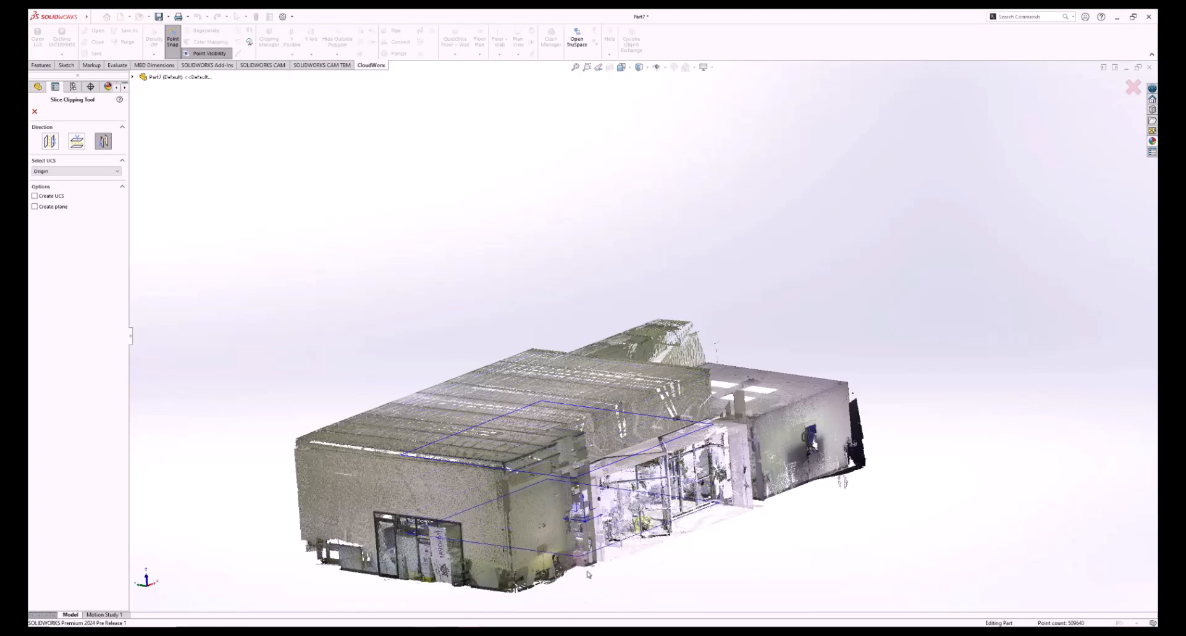
{"action": "left_click", "coordinate": [34, 111]}
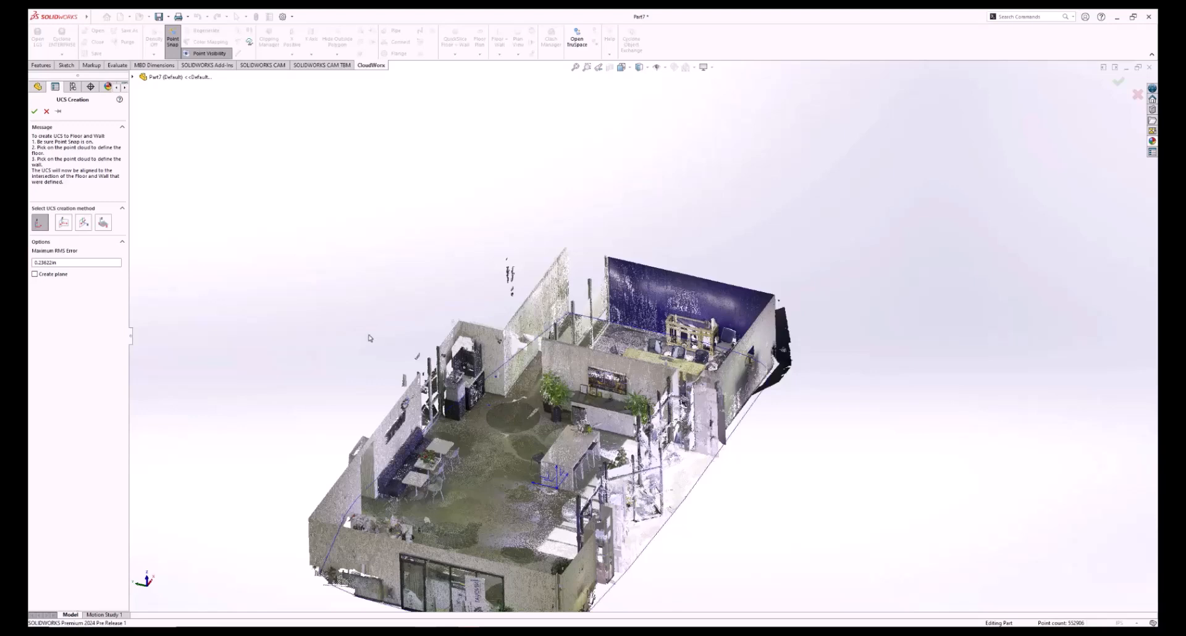
{"action": "left_click", "coordinate": [34, 111]}
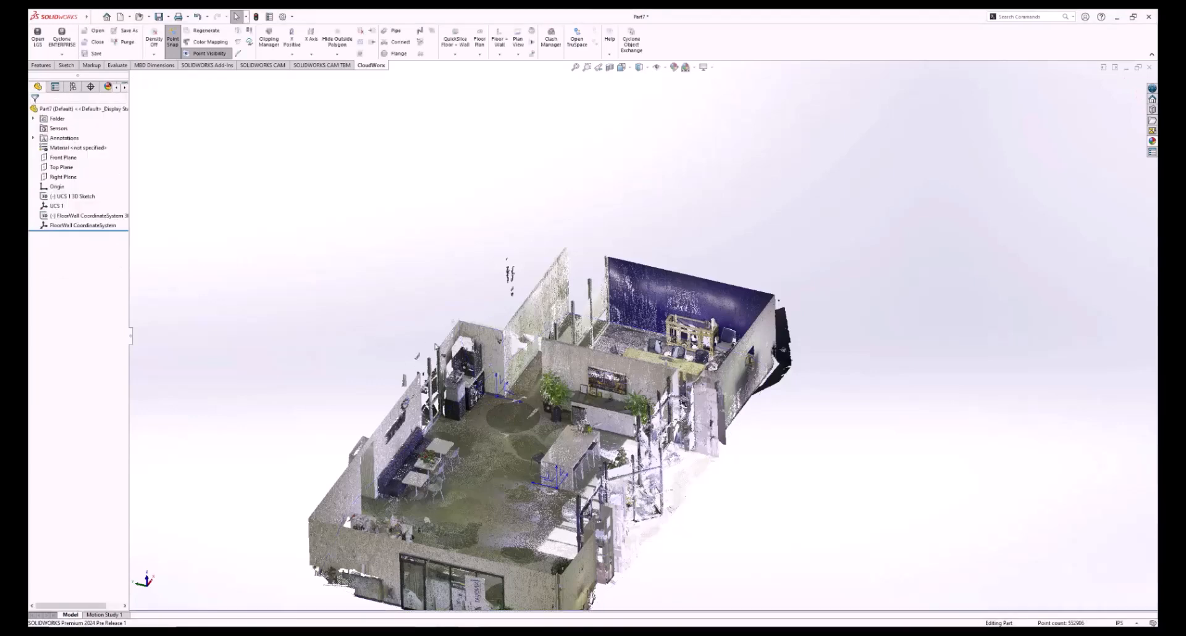